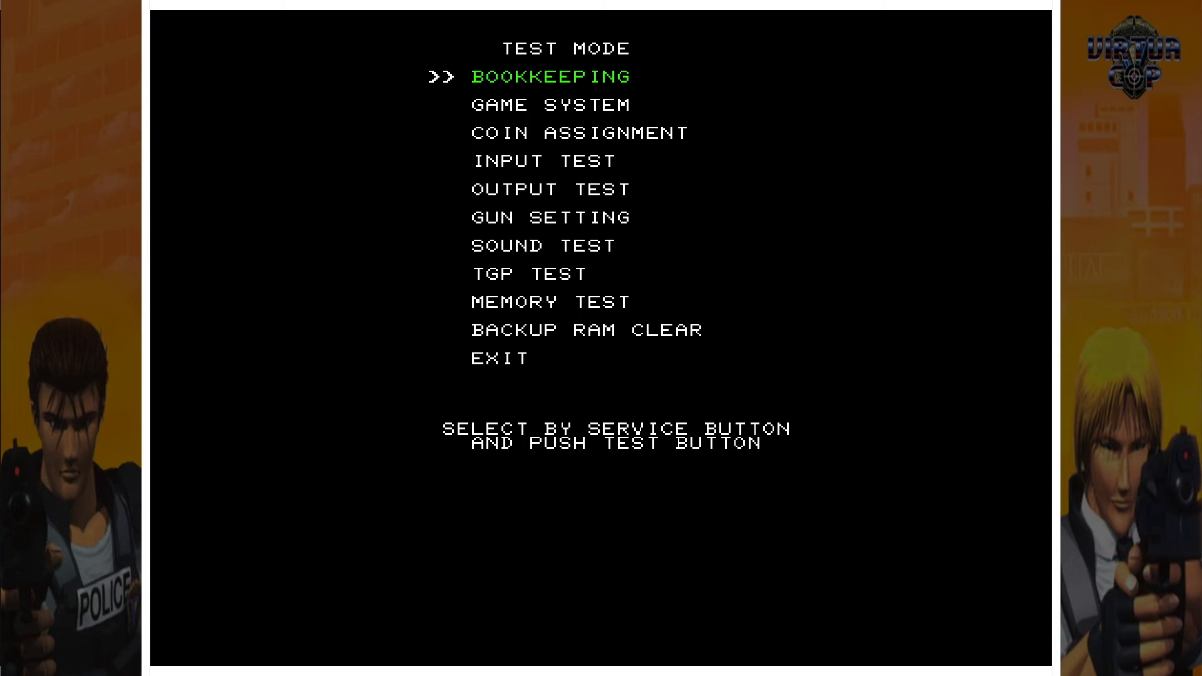
- Select Gun Setting in Virtua Cop's test menu and enter Player 1 Gun Adjustment
key(down)
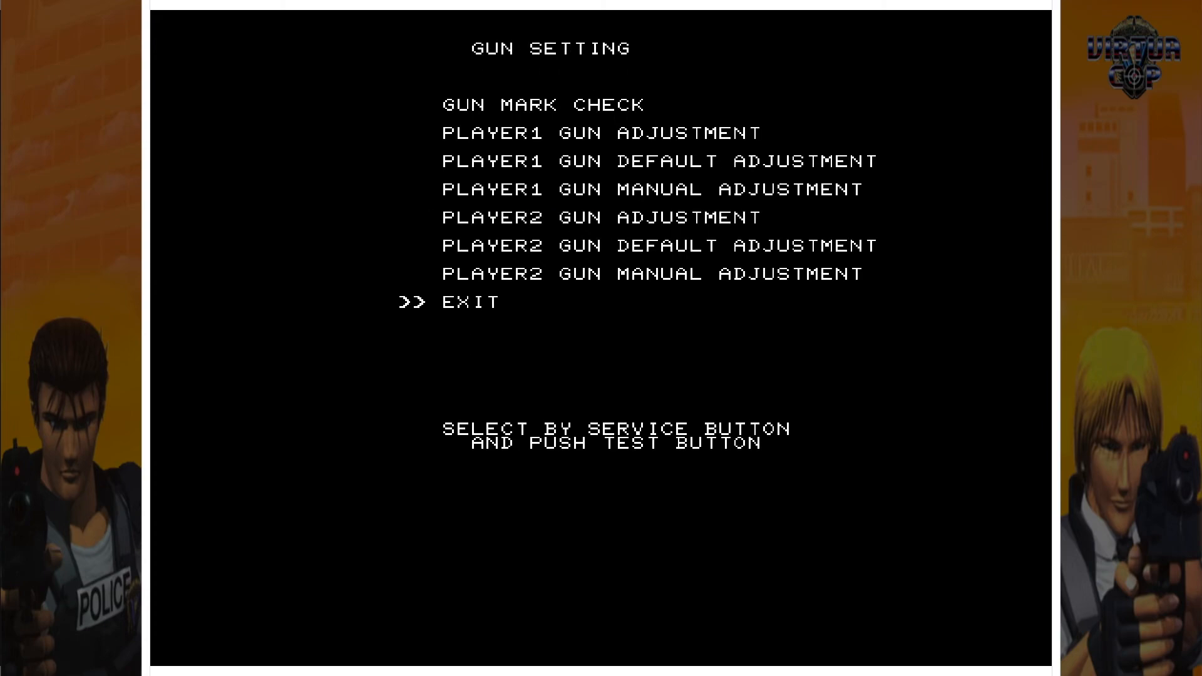
key(up)
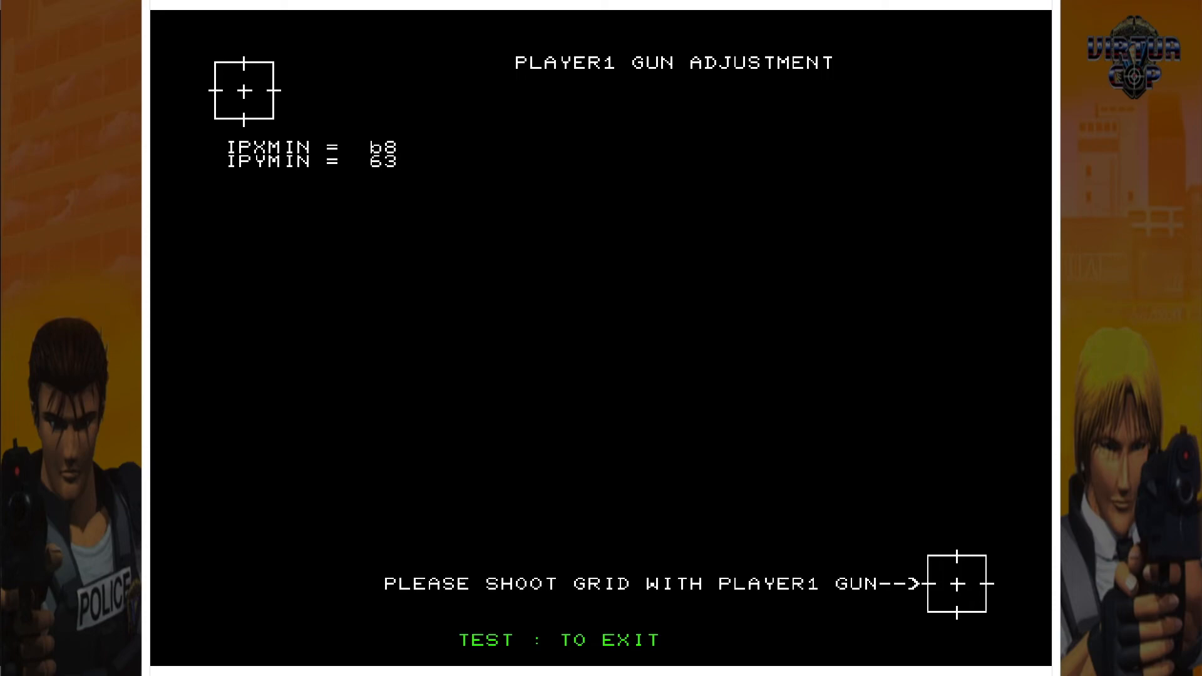
- Shoot the bottom-right calibration grid to finish Player 1's gun adjustment
click(956, 584)
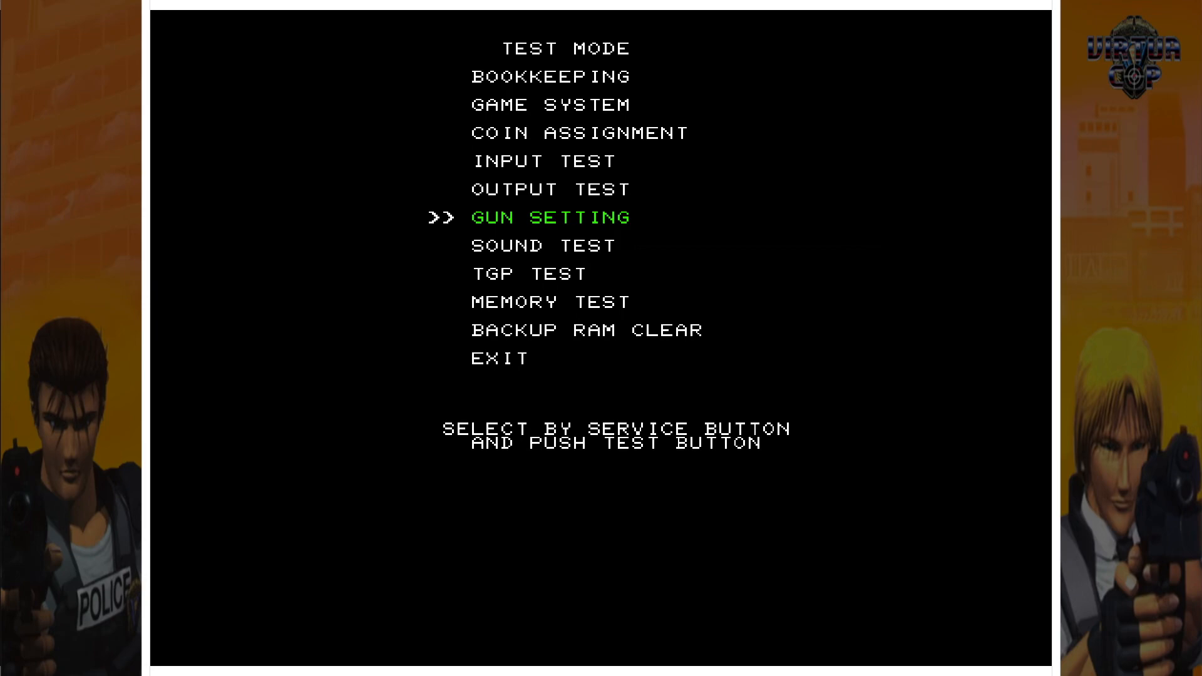
key(down)
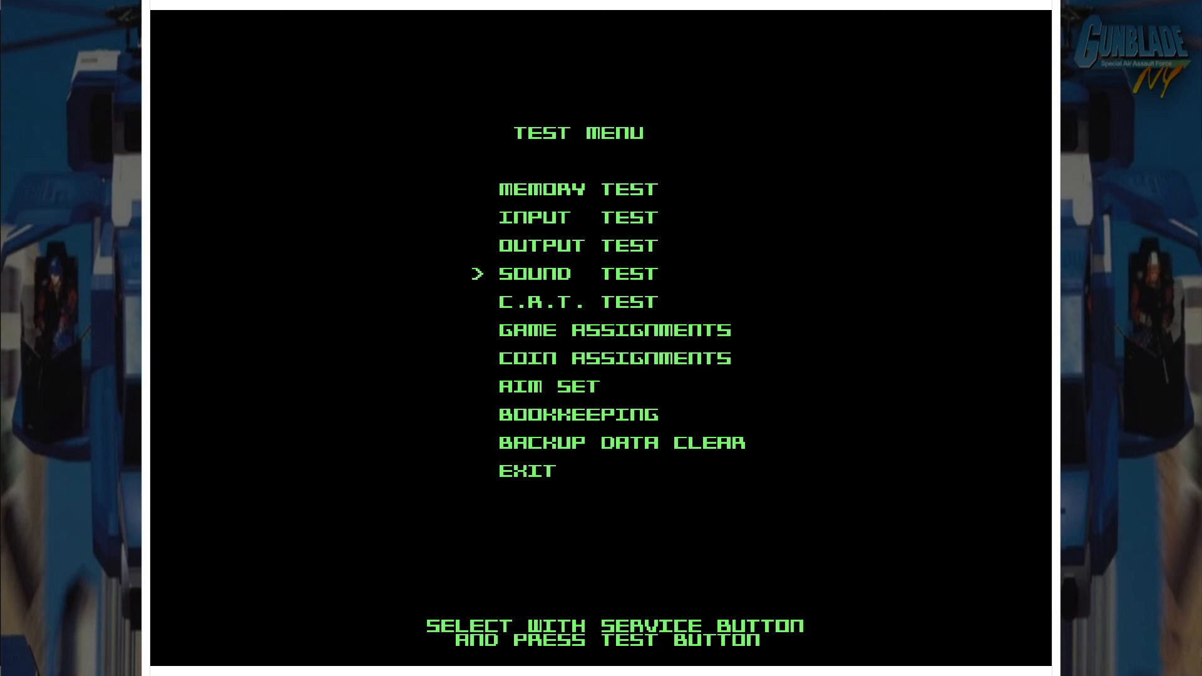
- Move down Gunblade NY's test menu toward the Aim Set entry
key(down)
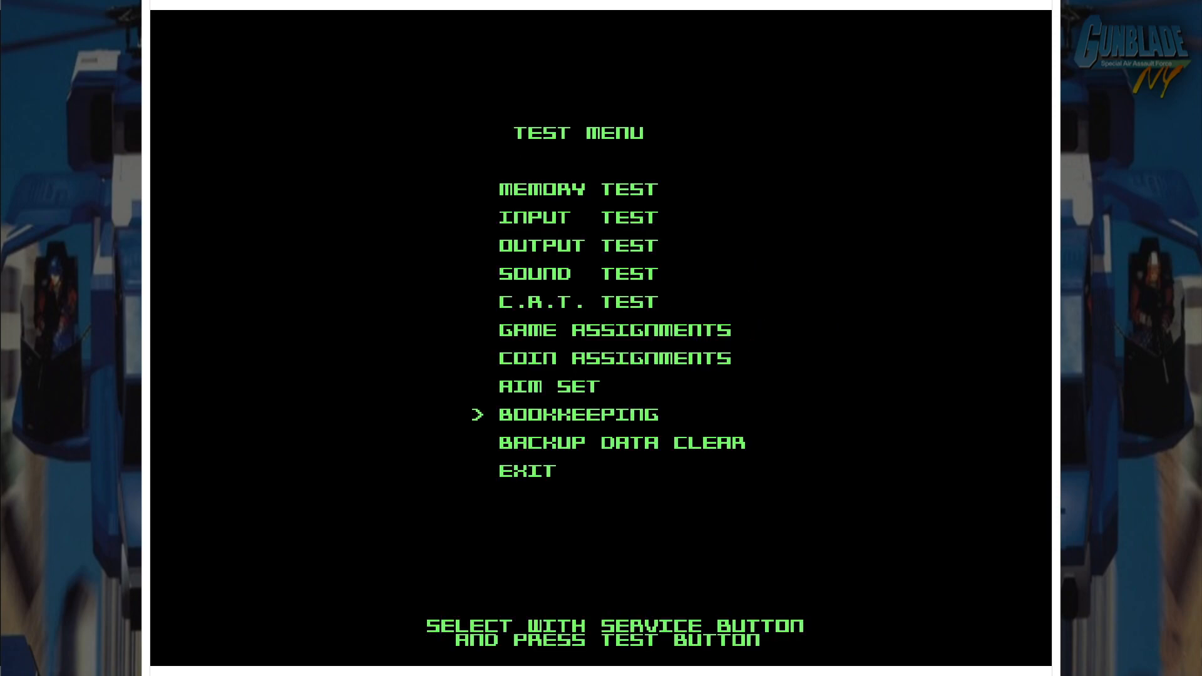
- Exit the test menu into Gunblade NY and shoot the HARD mission panel to begin
key(Down)
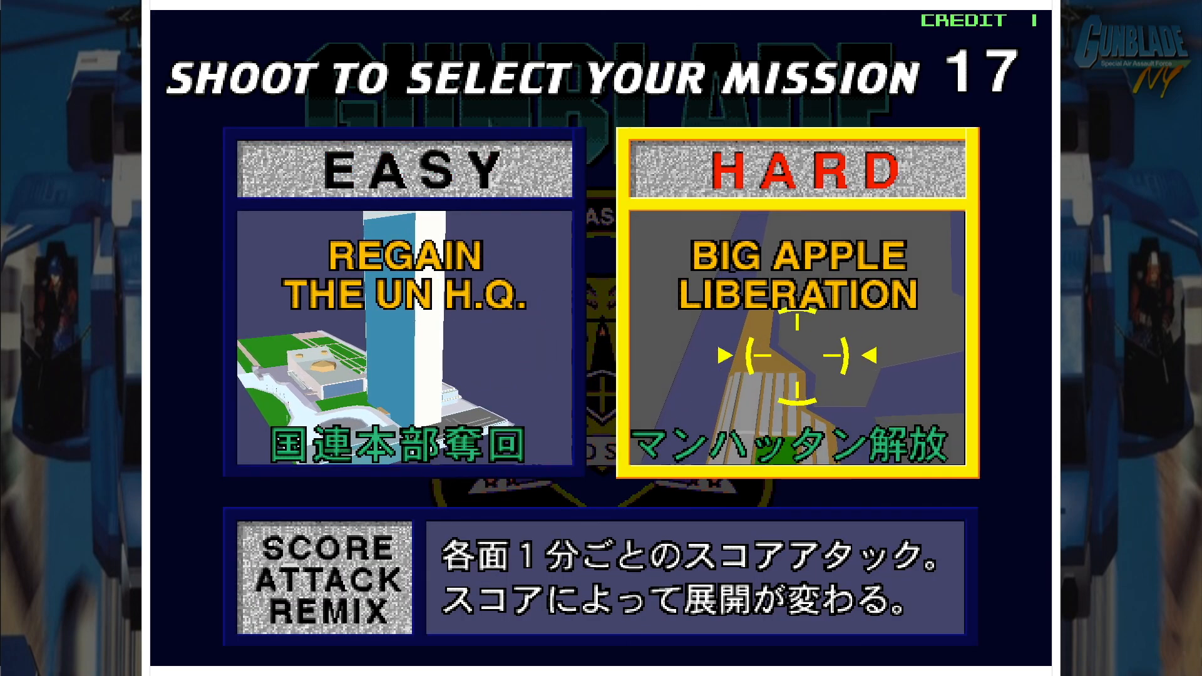
click(798, 357)
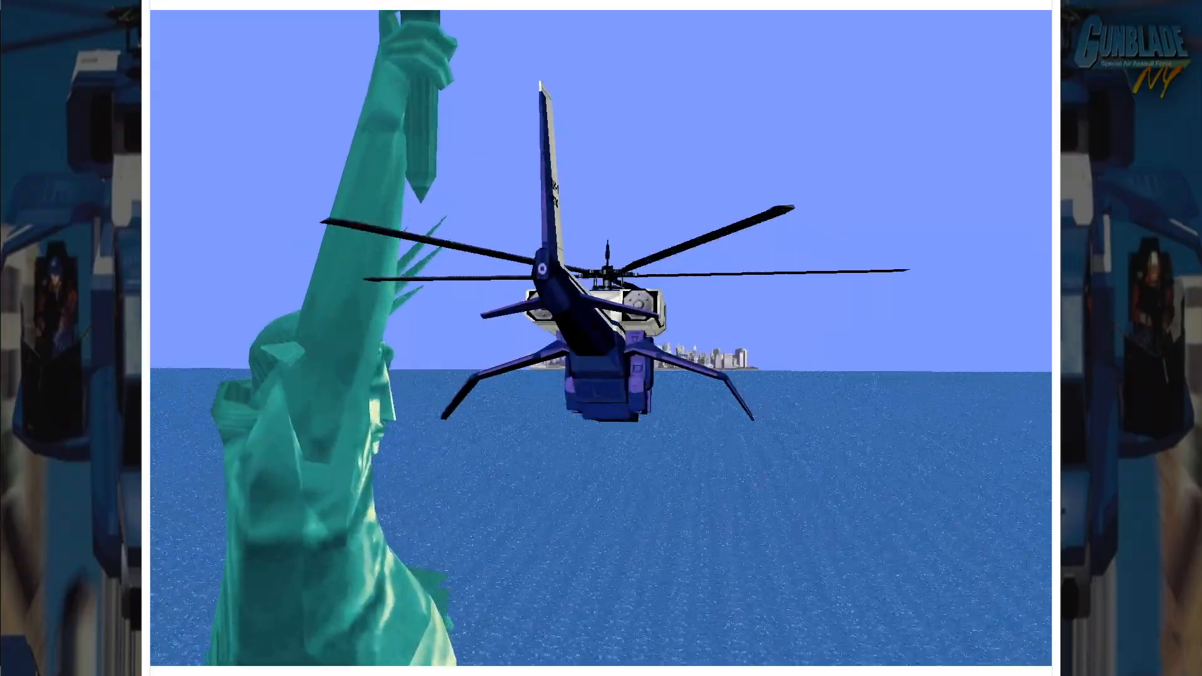